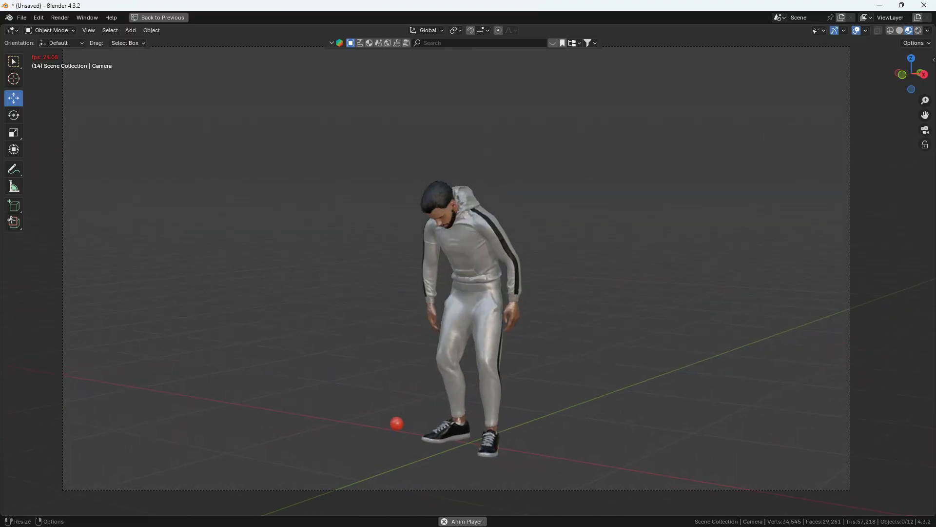
Exit the finished-result preview, then play and pause the hoodie character's Mixamo animation
left_click(158, 16)
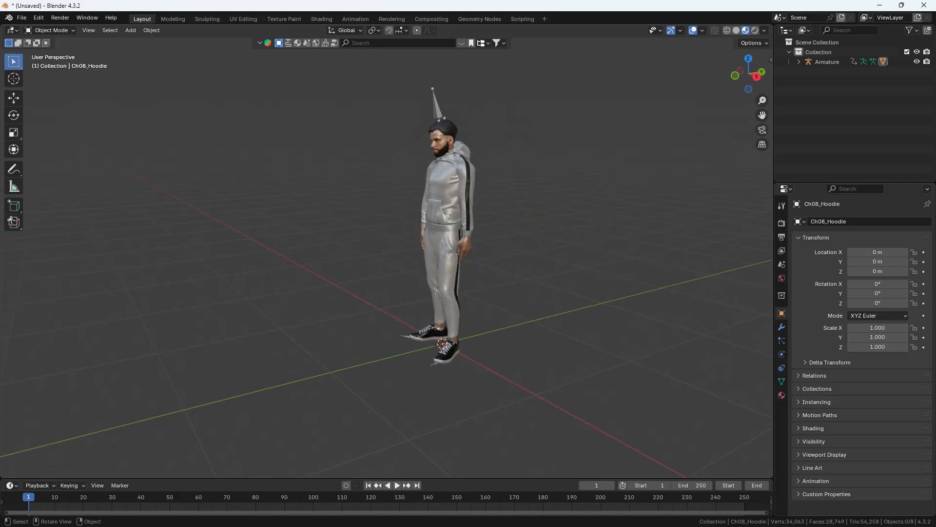
left_click(396, 485)
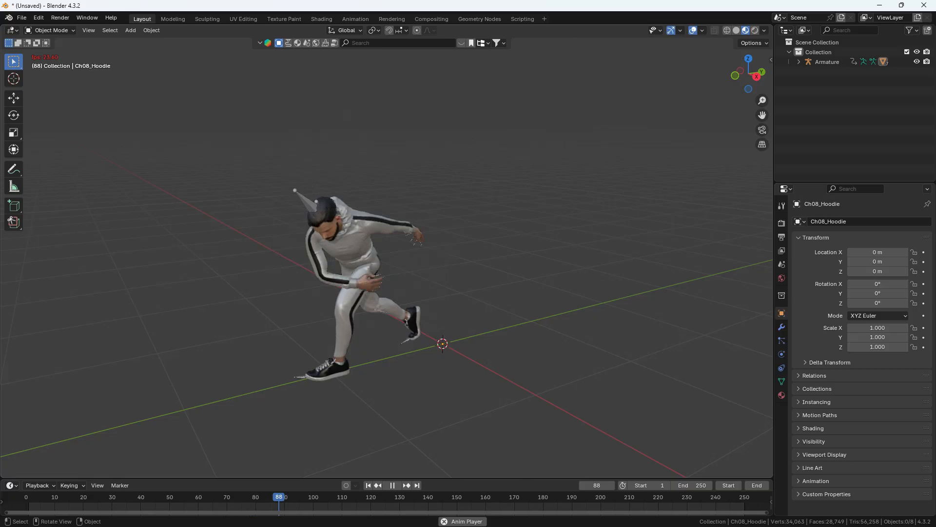
left_click(392, 485)
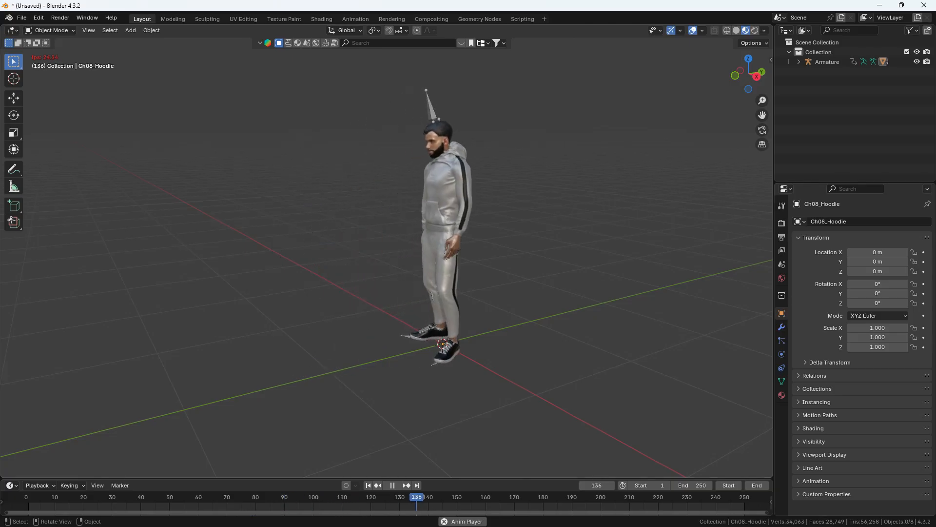
left_click(391, 485)
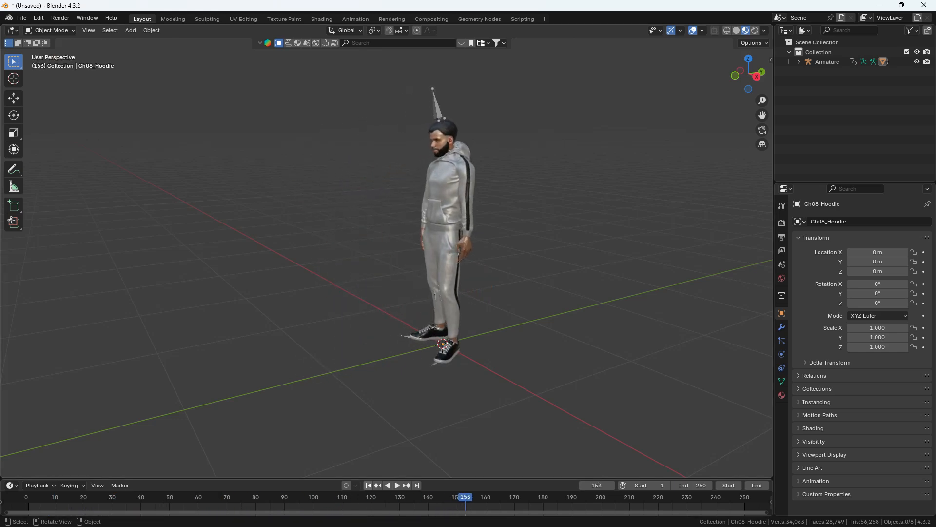
Add a small red UV sphere and place it at the character's hand at frame 31
left_click(130, 30)
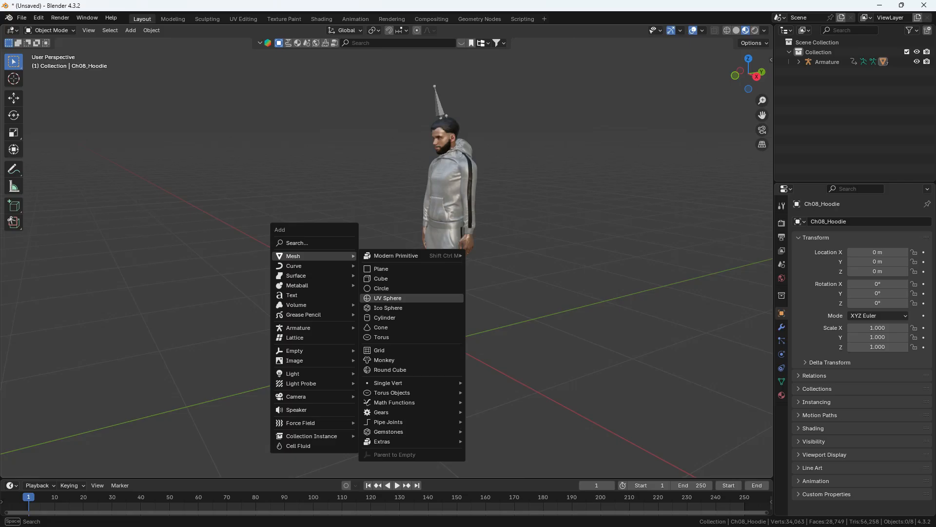
left_click(388, 298)
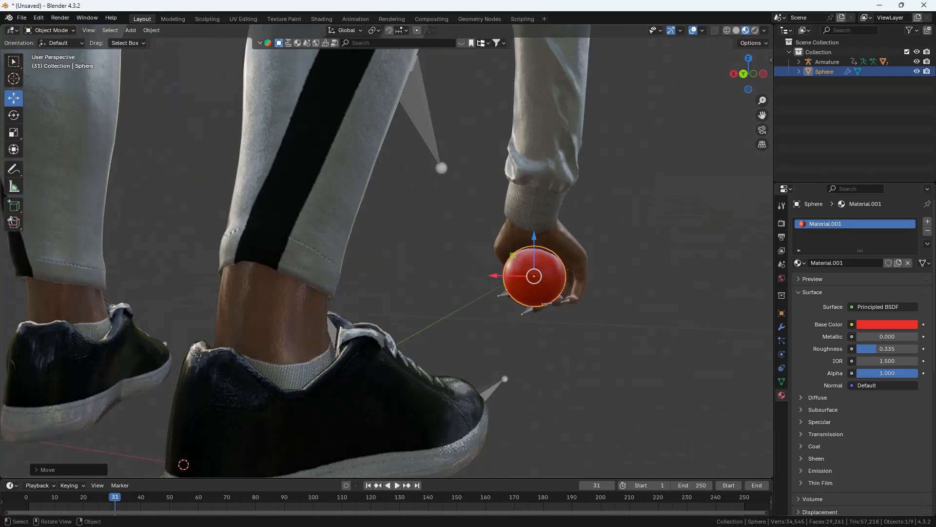
left_click(407, 485)
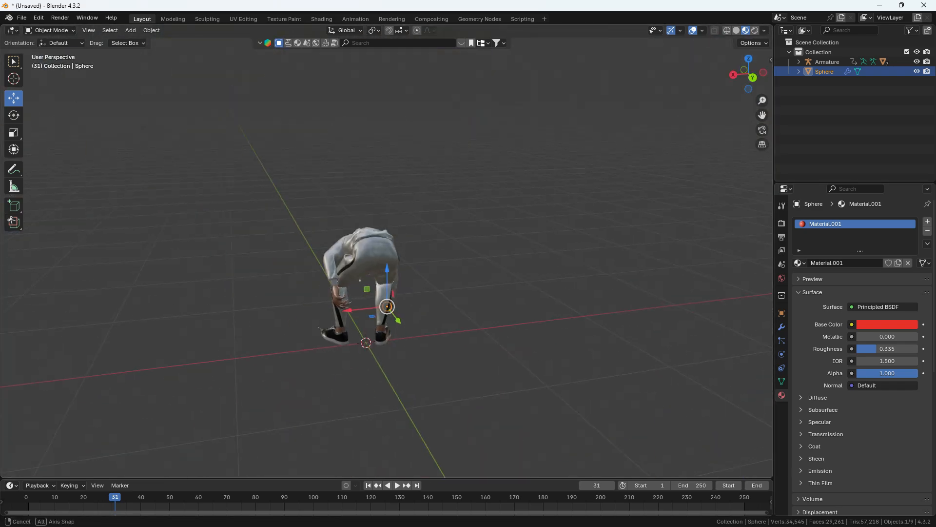
Play back to check the ball by the character's feet, then show the Grab-It tools
left_click(397, 484)
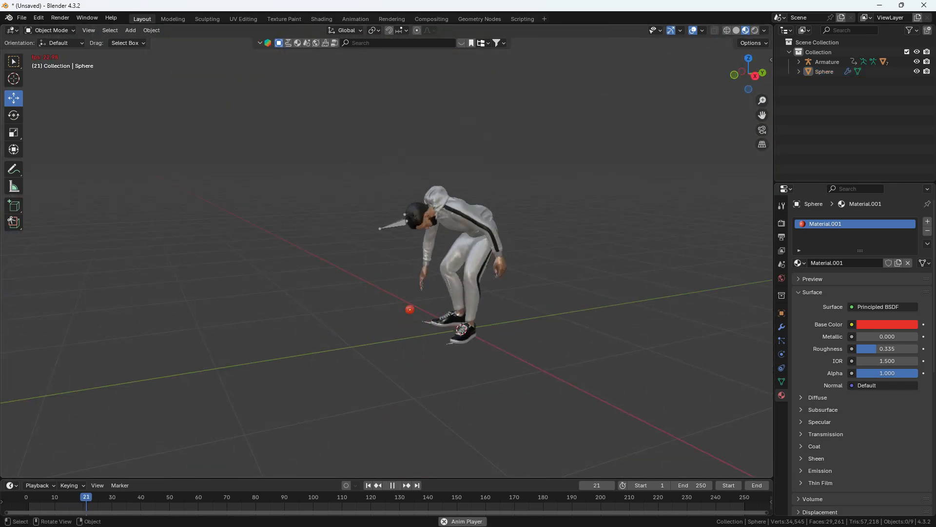
left_click(359, 496)
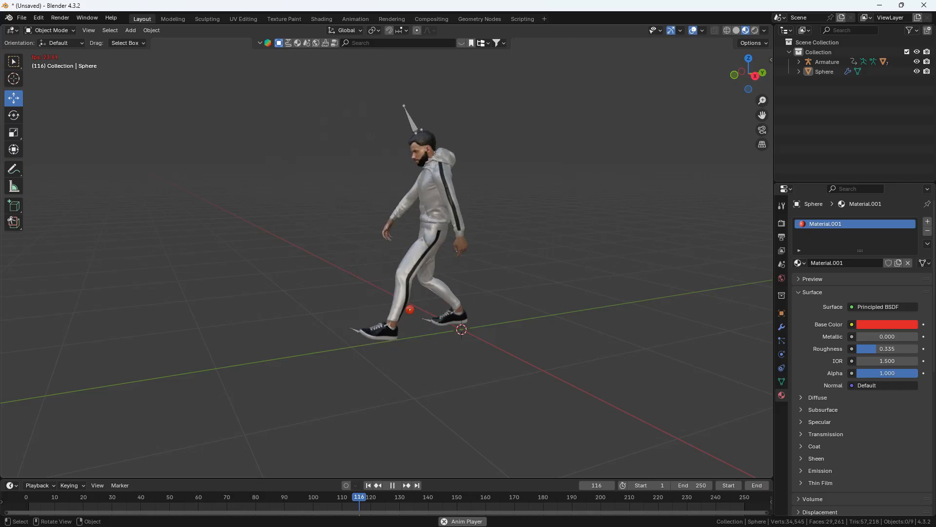
left_click(368, 485)
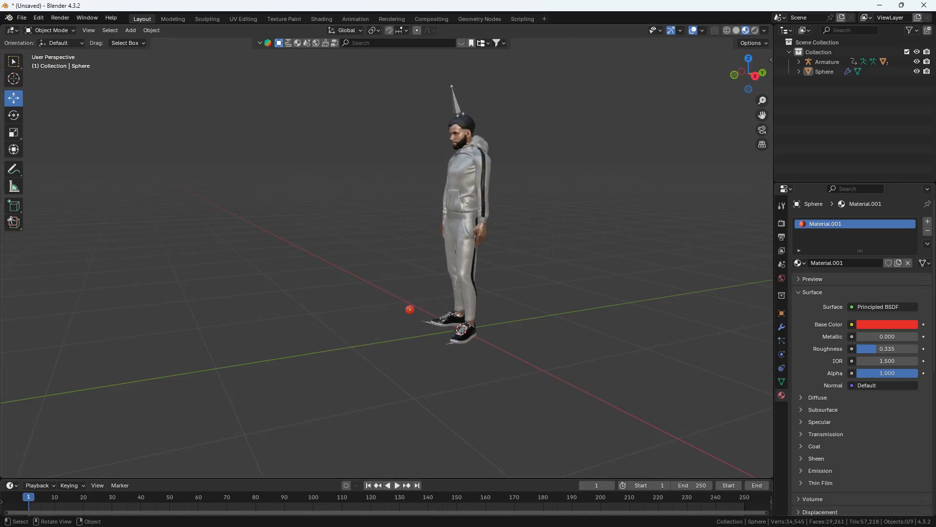
left_click(397, 485)
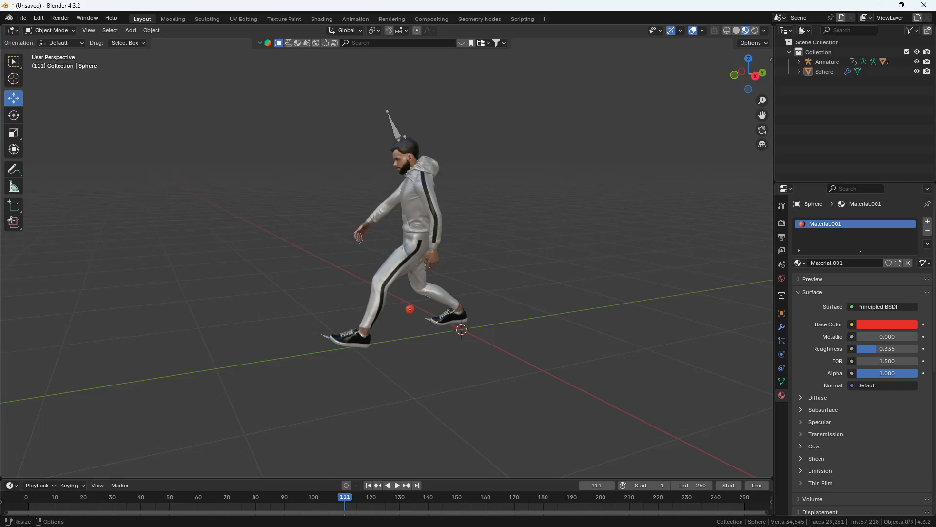
left_click(368, 485)
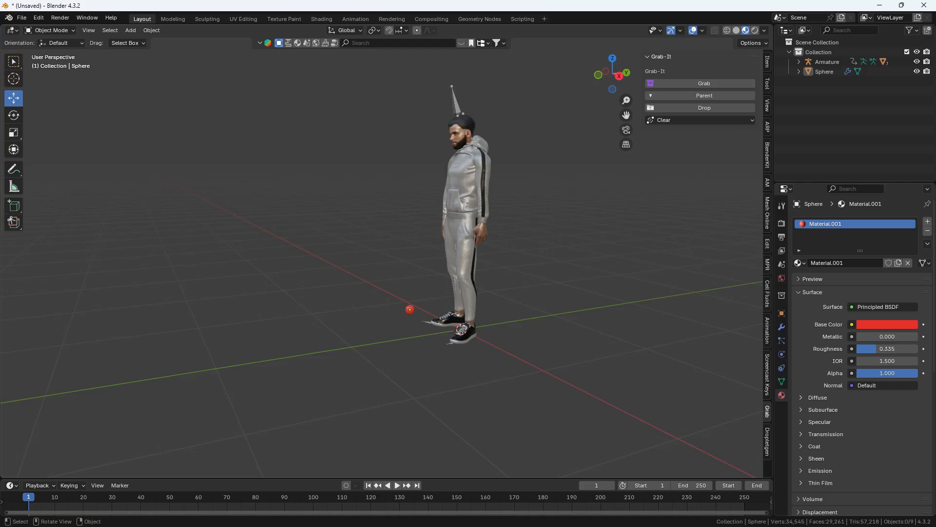
At the pickup frame, attach the red ball to the hand bone with a Grab marker
left_click(396, 484)
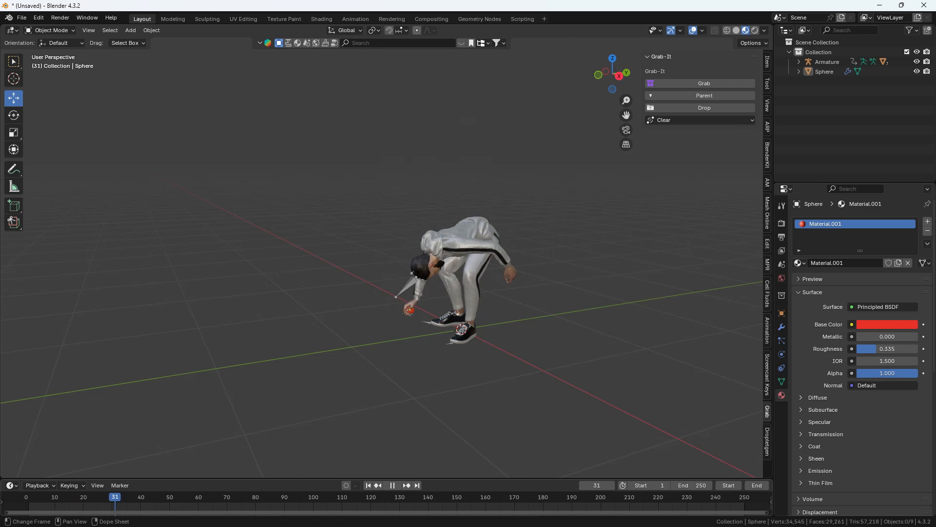
scroll("down", 3)
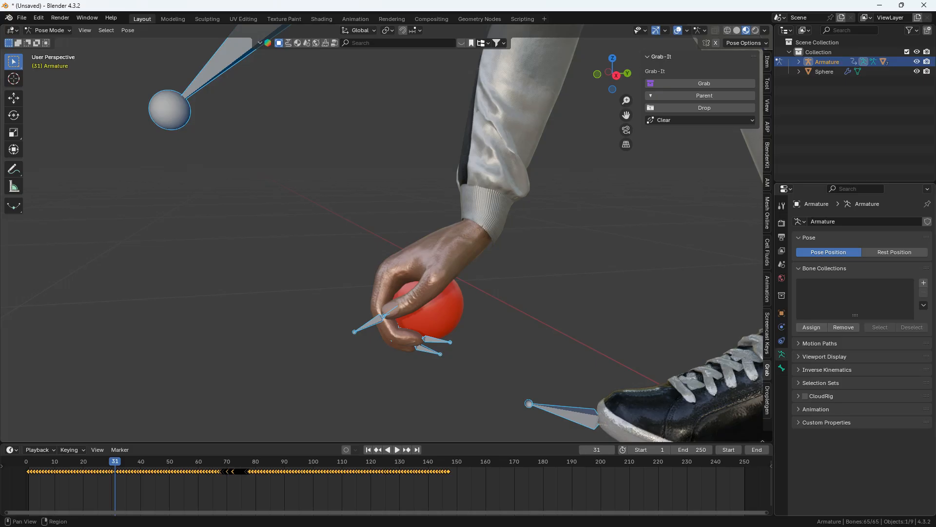
left_click(824, 356)
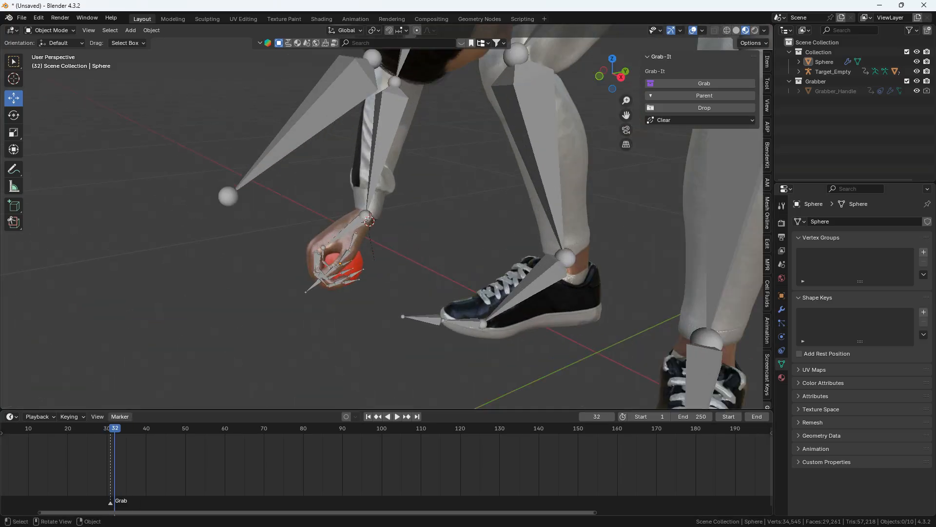
Scrub to frame 74 with the arm raised and add a Drop marker
left_click(397, 416)
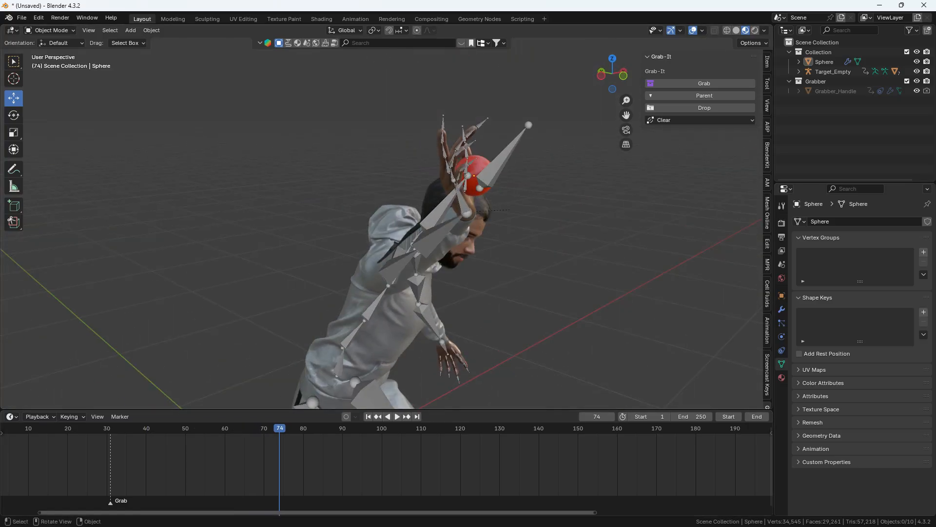
left_click(703, 107)
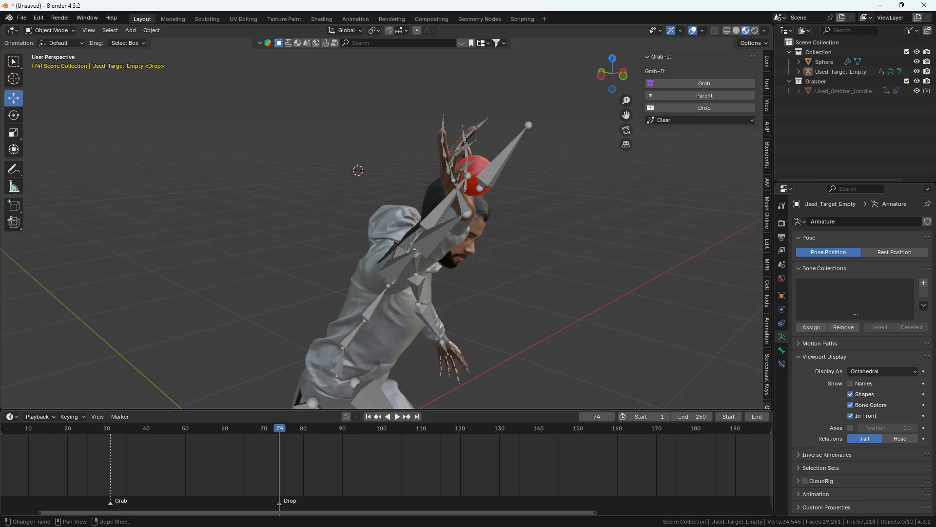
left_click(823, 61)
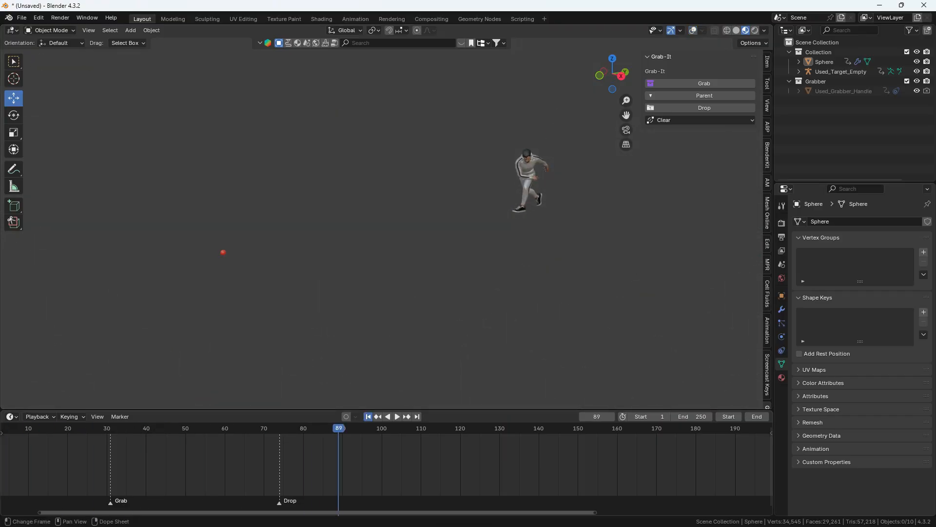
Keyframe the red ball's location near frames 70 and 80, then replay the throw
left_click(396, 415)
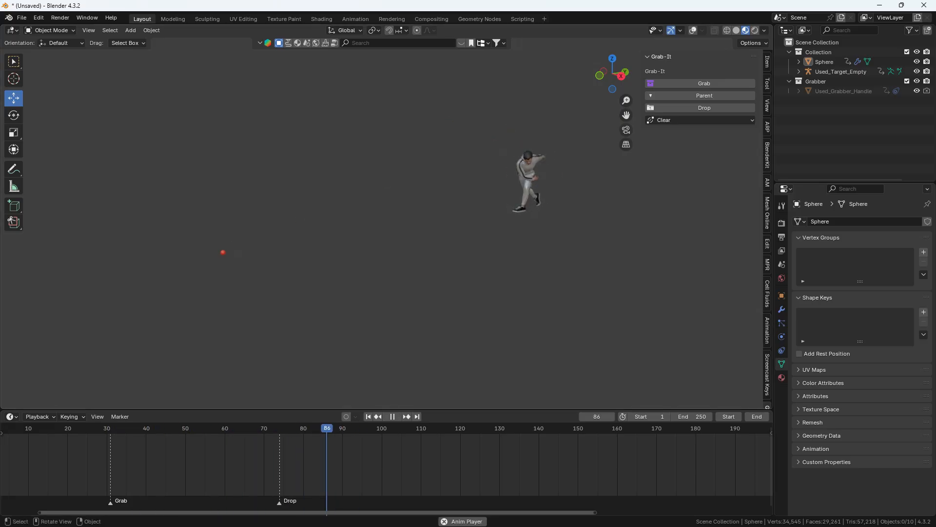
left_click(275, 428)
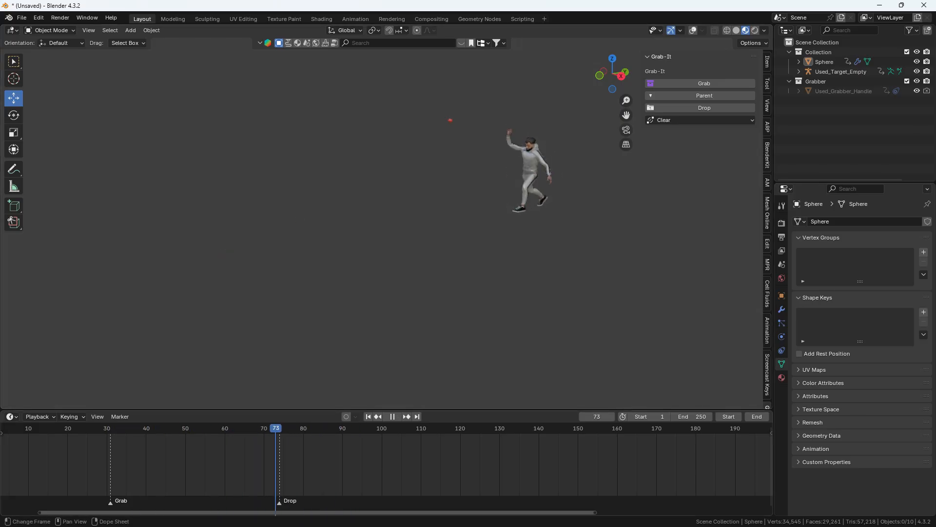
left_click(386, 415)
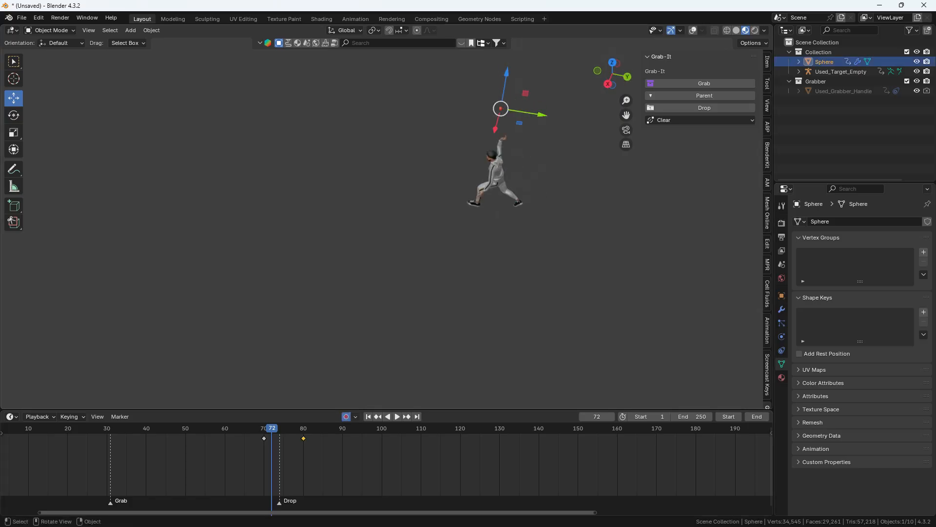
left_click(204, 428)
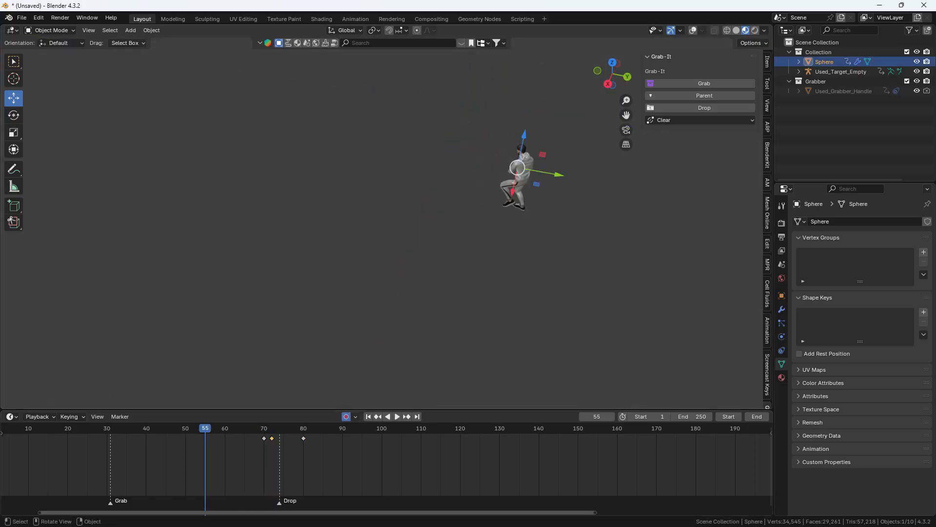
left_click(396, 416)
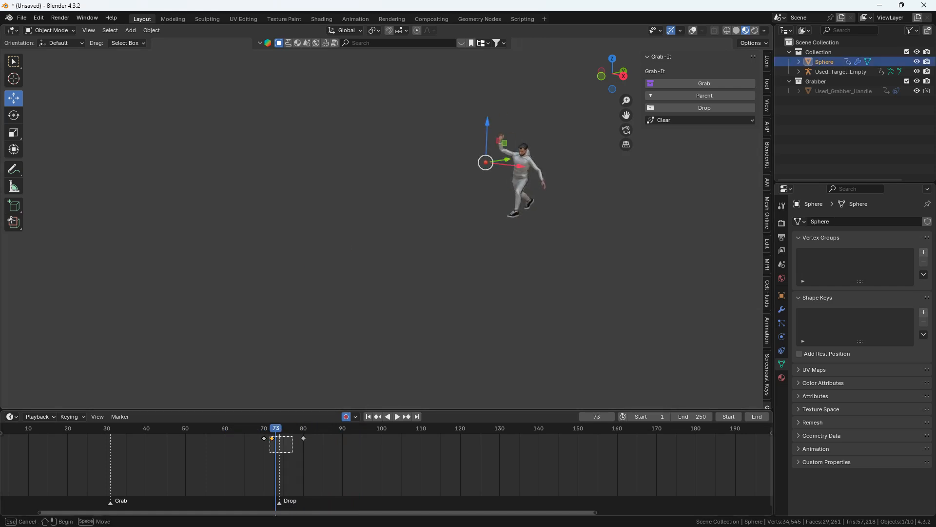
left_click(397, 417)
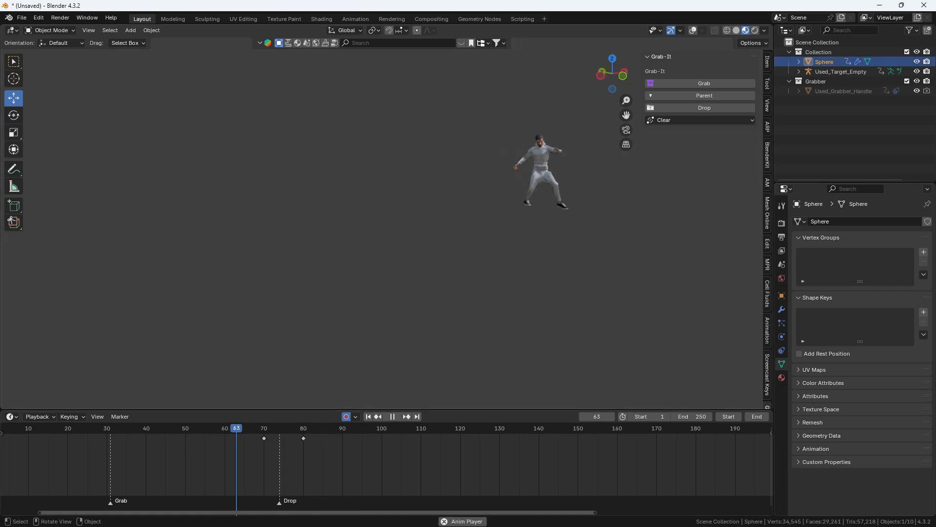